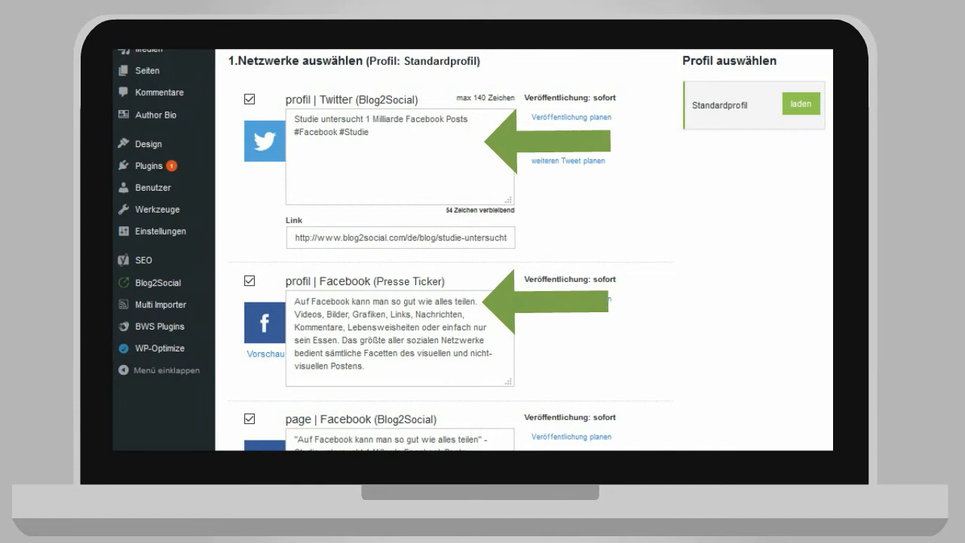
# Step: Open the 'Veröffentlichung planen' scheduling dialog for the Twitter post
pyautogui.click(573, 116)
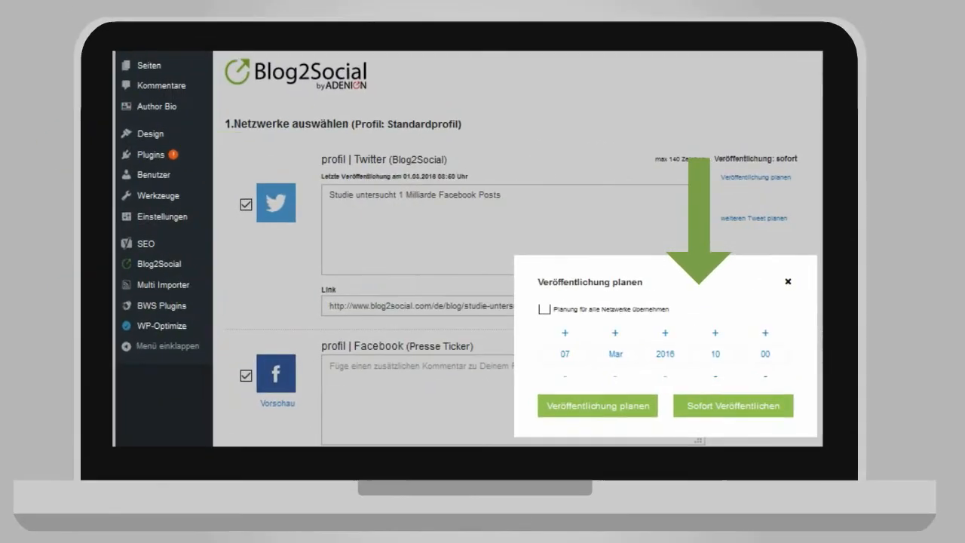